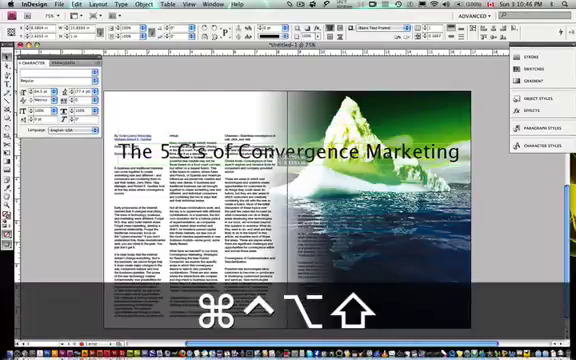
- Undo five recent changes to the spread title
key("cmd+z")
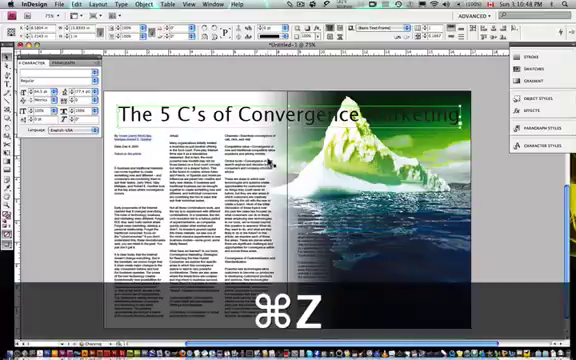
key("cmd+z")
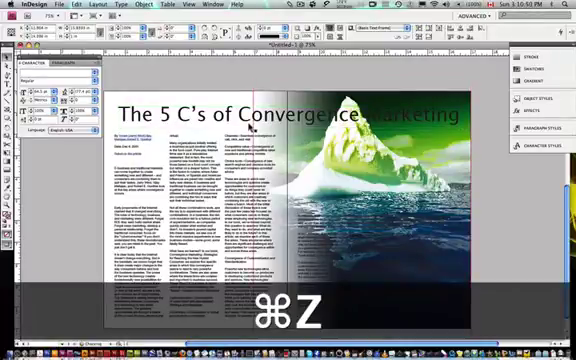
key("cmd+z")
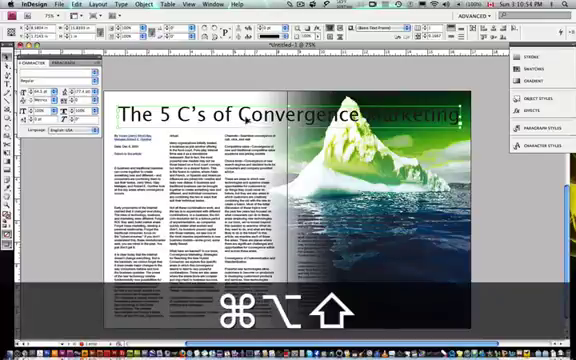
key("cmd+z")
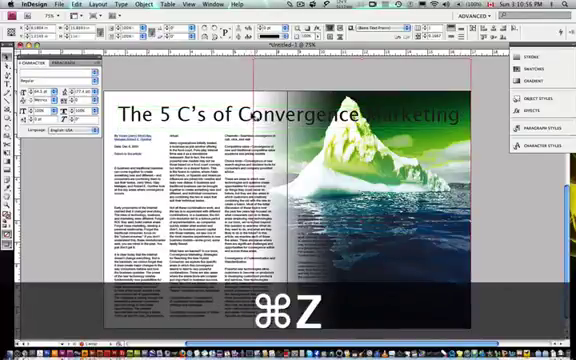
key("cmd+z")
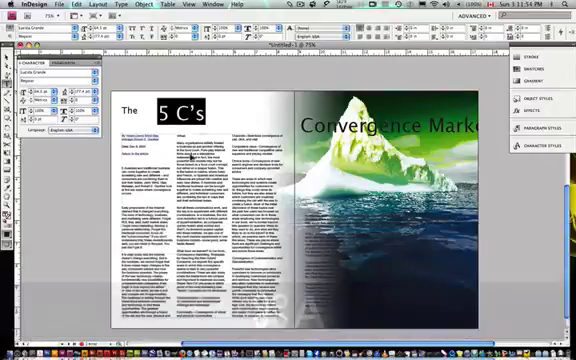
- Set '5 C's' in Helvetica Neue Condensed Black with black text and no fill
key("cmd+t")
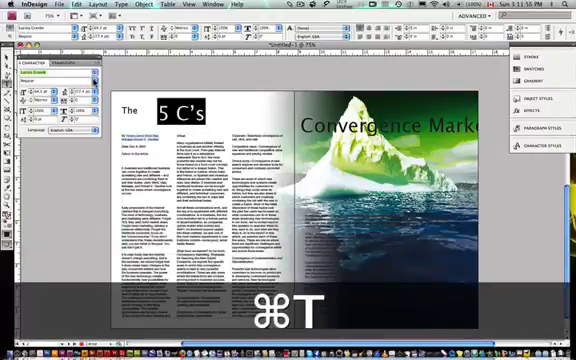
key("cmd+t")
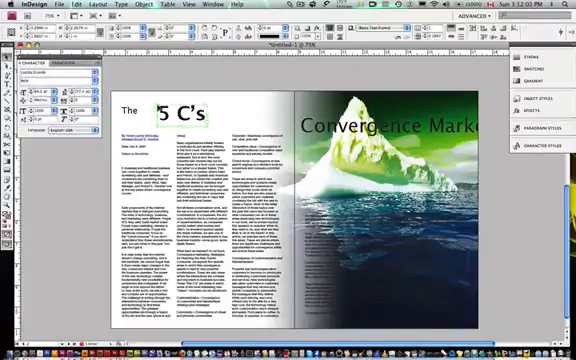
left_click(55, 59)
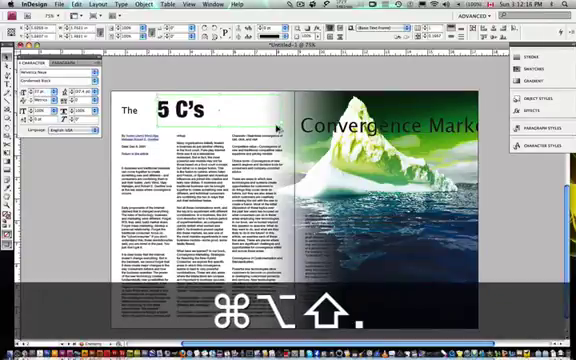
- Replace the heading text with a freshly typed '5 C's' at a much larger size
key("delete")
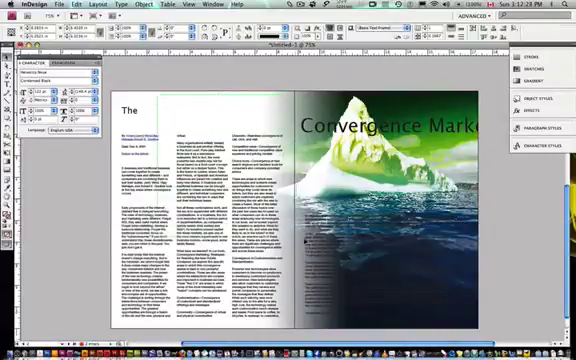
type("5 C's")
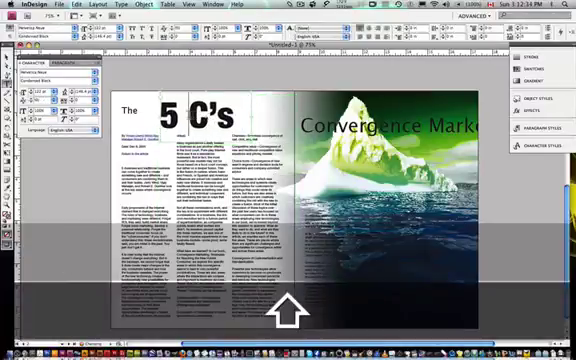
- Select the heading and undo the white-on-black trial, restoring black text on white
key("cmd+a")
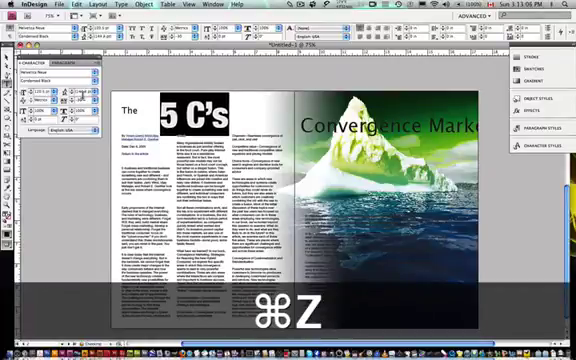
key("cmd+z")
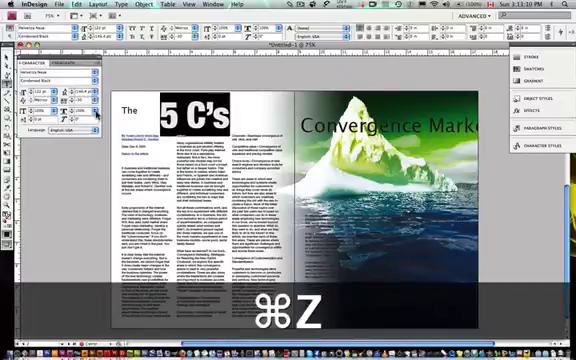
key("cmd+z")
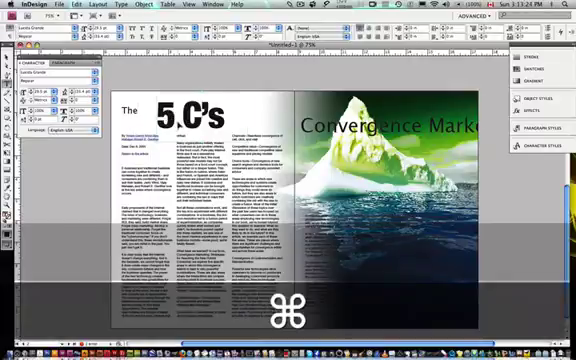
key("cmd+z")
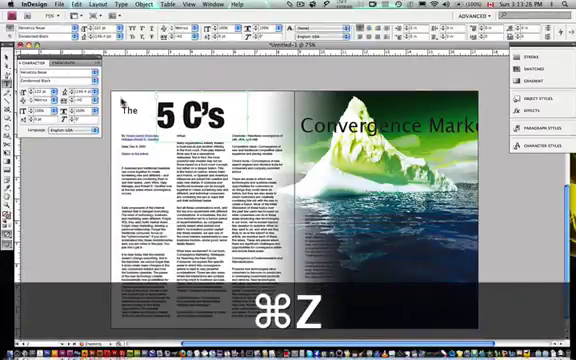
- Undo three title changes, leaving '5 C's' large and heavy condensed above the columns
key("cmd+z")
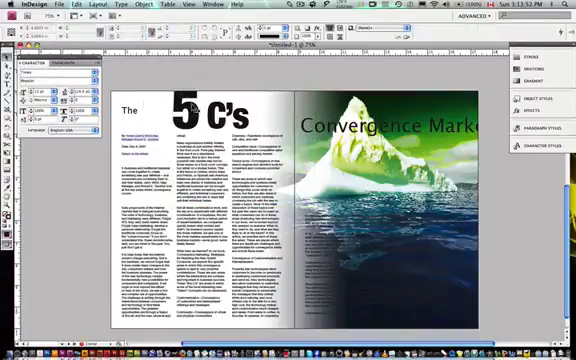
key("cmd+z")
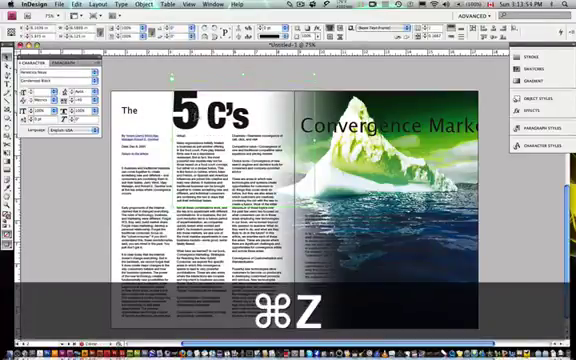
key("cmd+z")
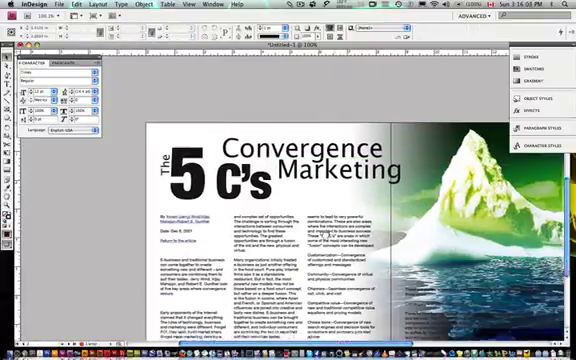
- Scroll down to view the rotated 'The' beside '5 C's' and 'Convergence Marketing'
scroll("down", 3)
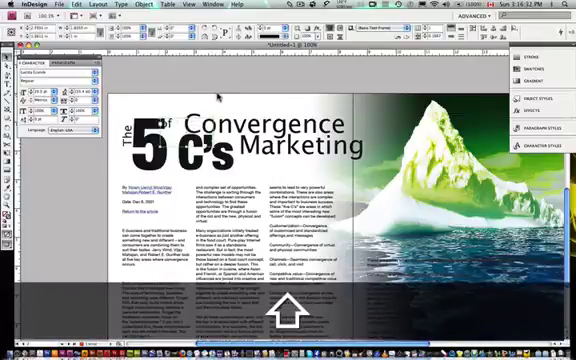
- Undo two recent changes to the small 'of' between '5' and 'Convergence'
key("cmd+z")
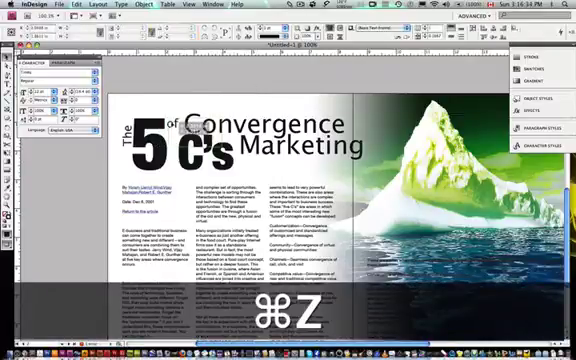
key("cmd+z")
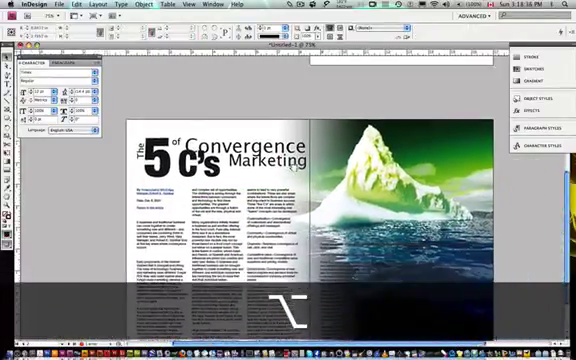
- Save the spread as an InDesign CS4 file '5 C's.indd' on the Desktop
scroll("down", 3)
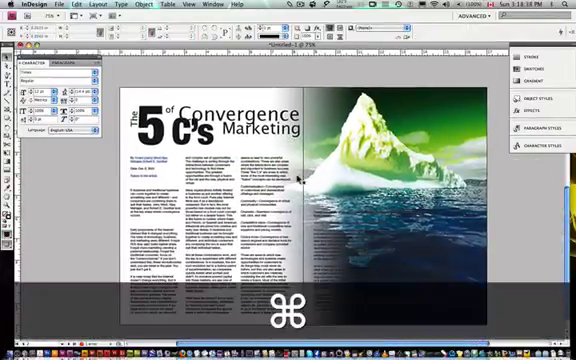
key("cmd+s")
type("5 C's.indd")
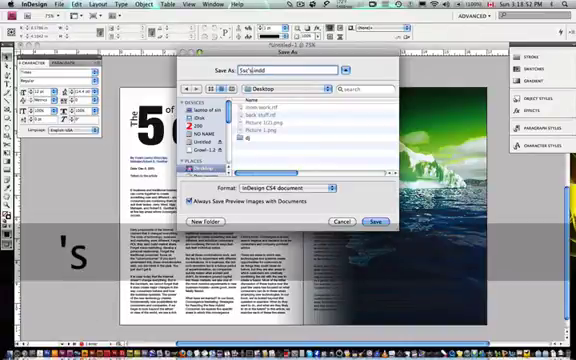
left_click(375, 221)
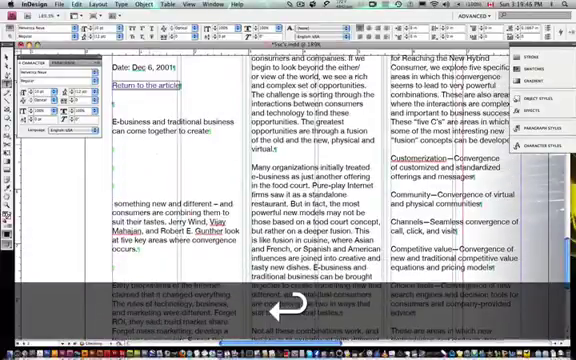
- Scroll down the article after breaking the first paragraph following 'create'
scroll("down", 3)
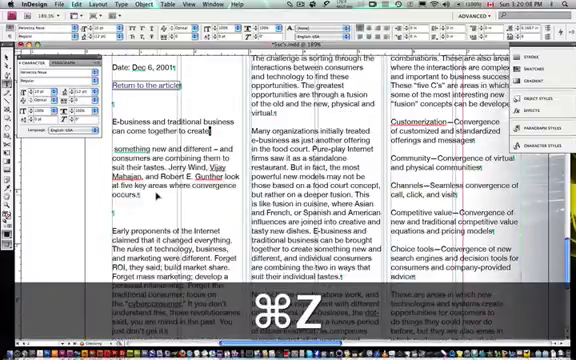
- Undo the paragraph break after 'create' plus one more recent edit
key("cmd+z")
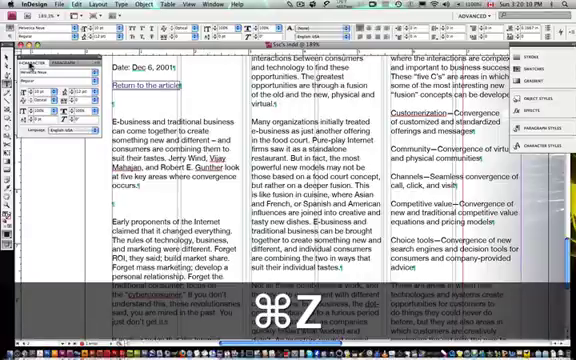
key("cmd+z")
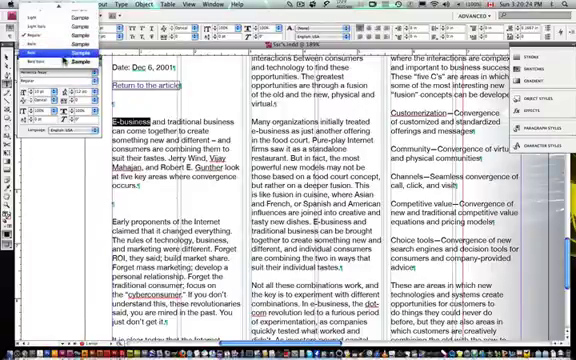
- Set the opening word 'E-business' in Bold Italic, then press F5
key("f5")
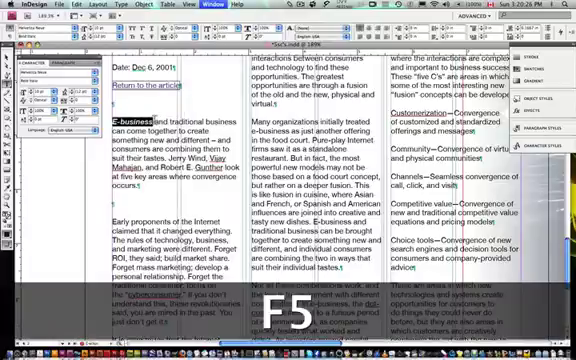